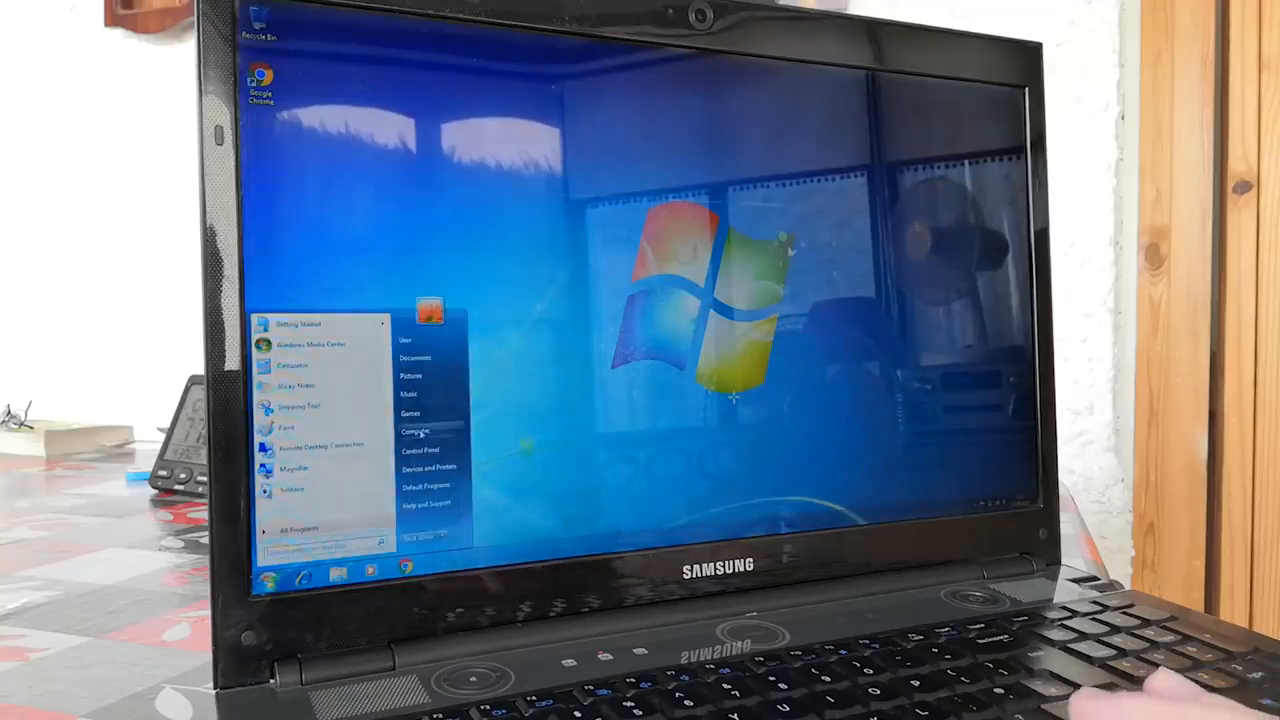
Step: Open the Control Panel from the Start menu, showing its settings categories
left_click(420, 448)
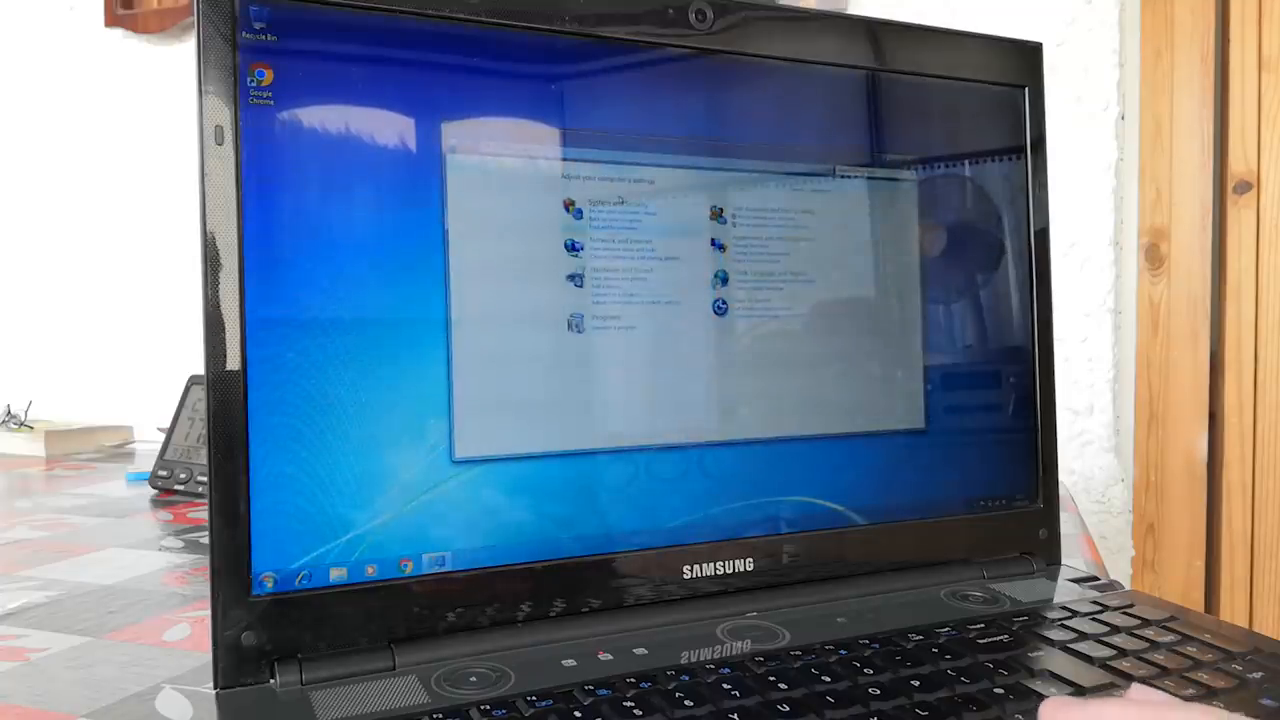